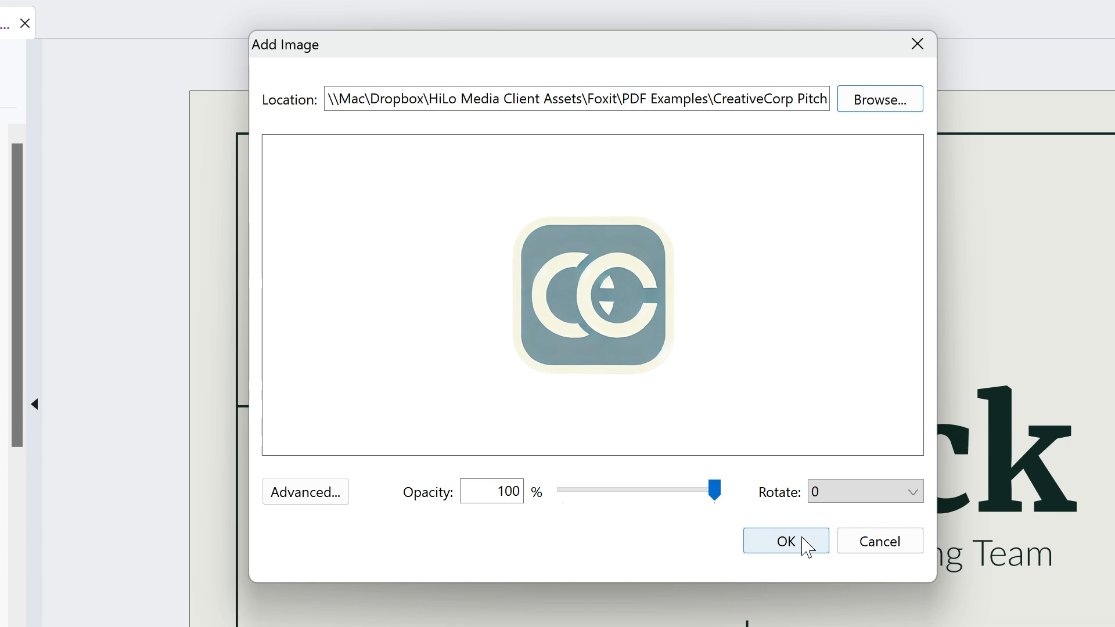
# - Confirm the Add Image dialog to place the CreativeCorp logo beside the title
pyautogui.click(786, 541)
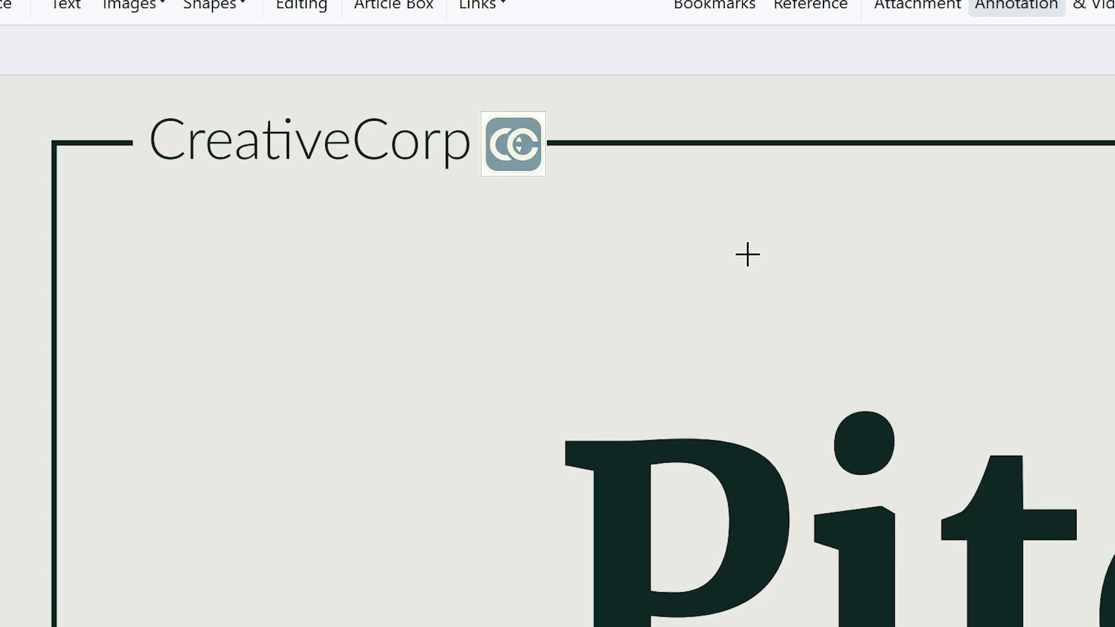
# - Place the logo on all pages using Place on Multiple Pages
pyautogui.rightClick(515, 147)
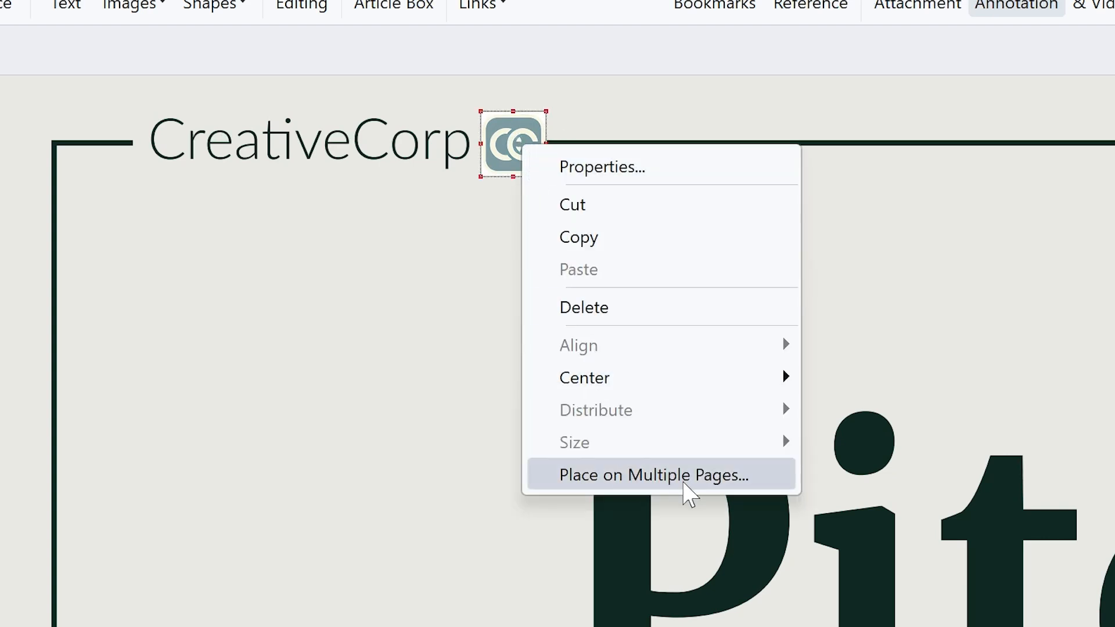
pyautogui.click(655, 475)
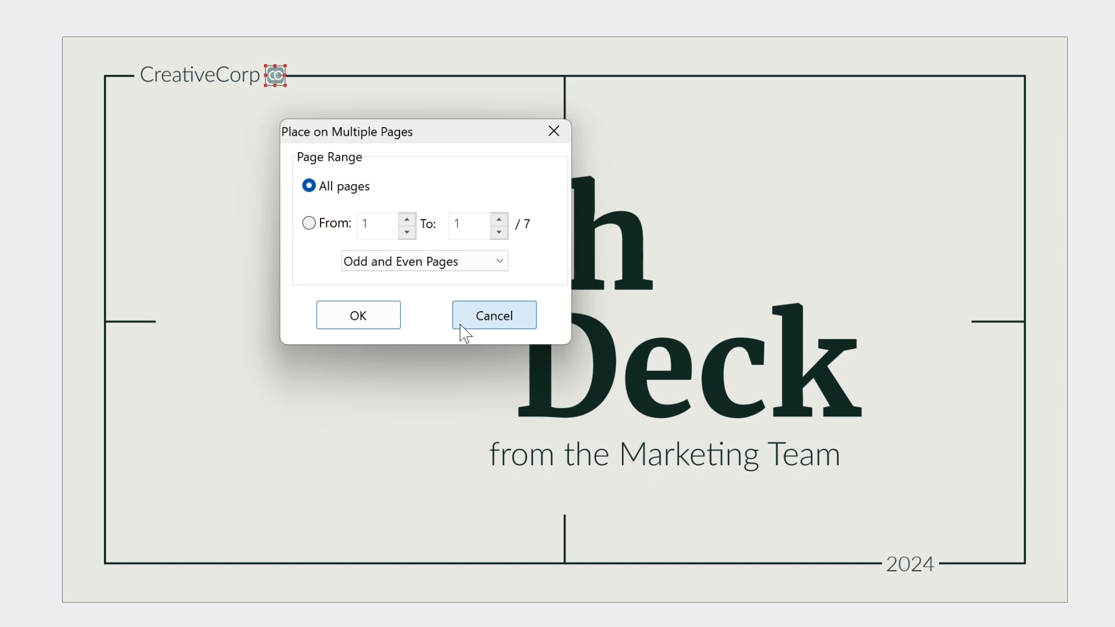
pyautogui.moveTo(408, 302)
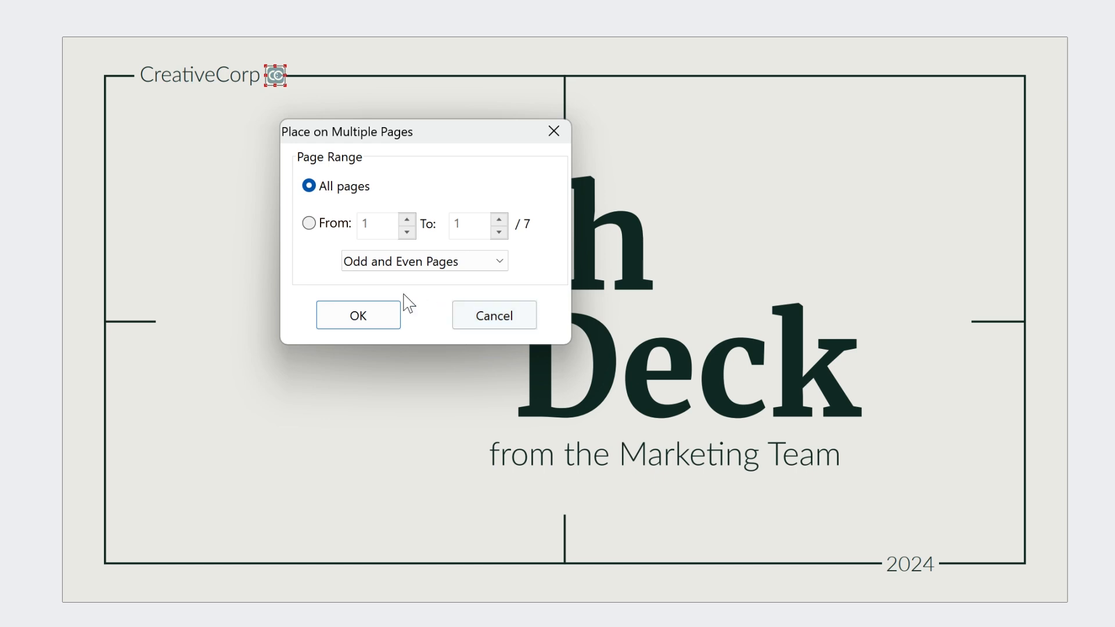
pyautogui.click(357, 314)
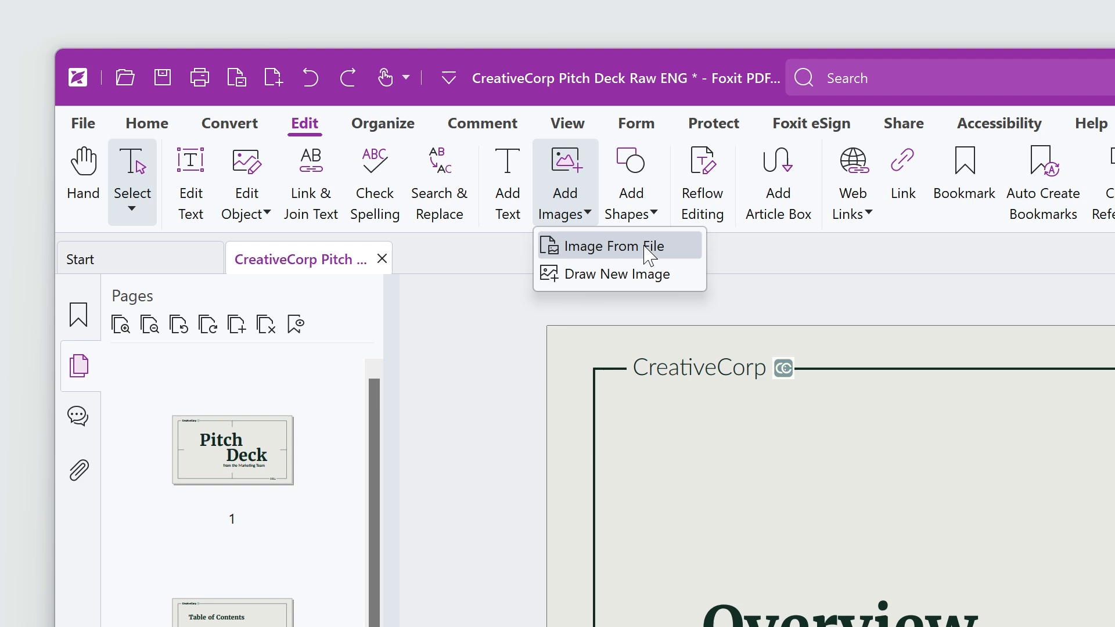
pyautogui.moveTo(697, 254)
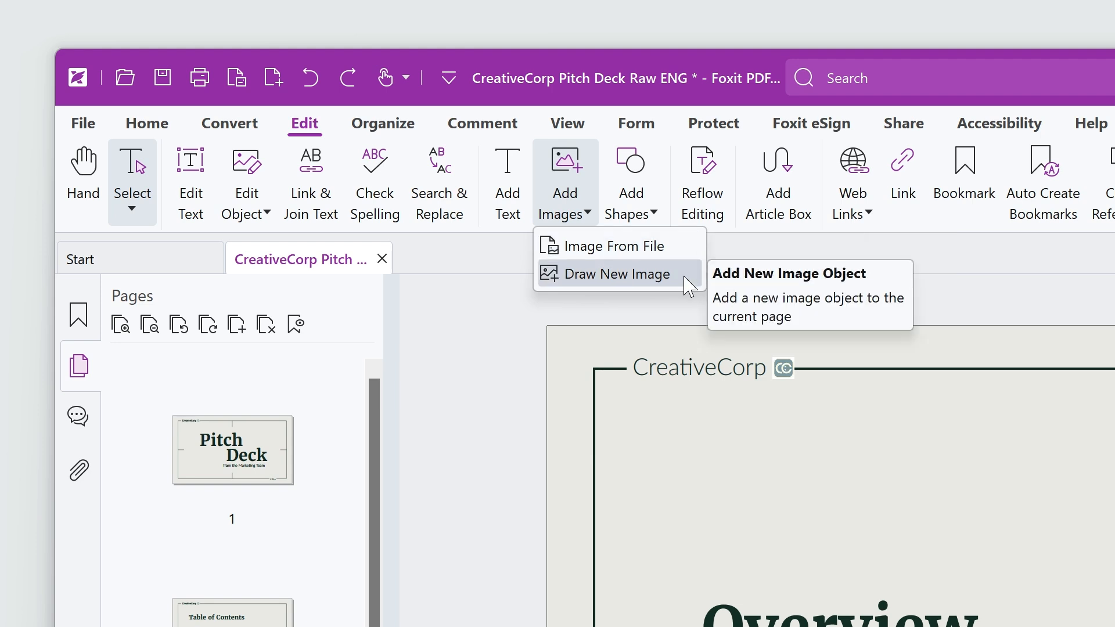
pyautogui.click(613, 246)
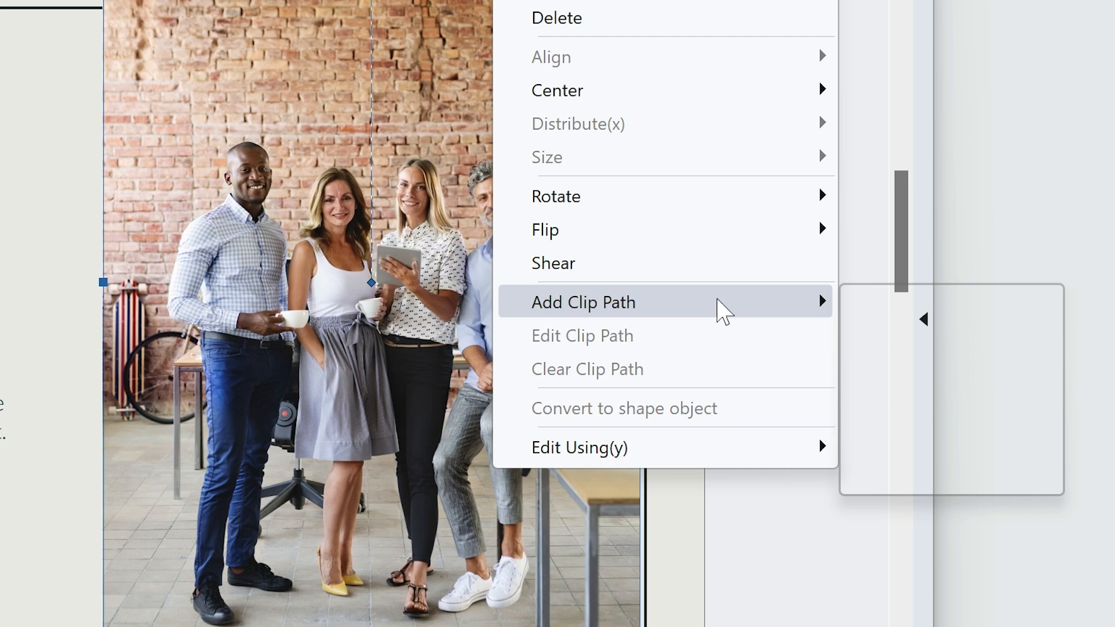
# - Apply a clip path shape to crop the brick-wall team photo
pyautogui.click(583, 302)
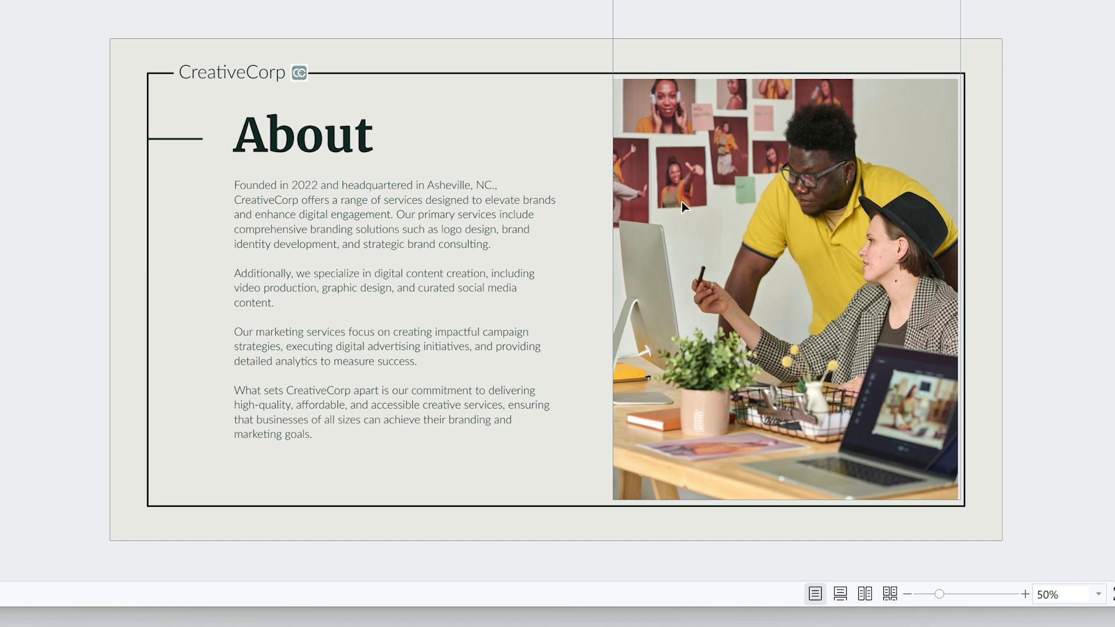
# - Open the About page colleagues photo with Edit Object
pyautogui.rightClick(684, 207)
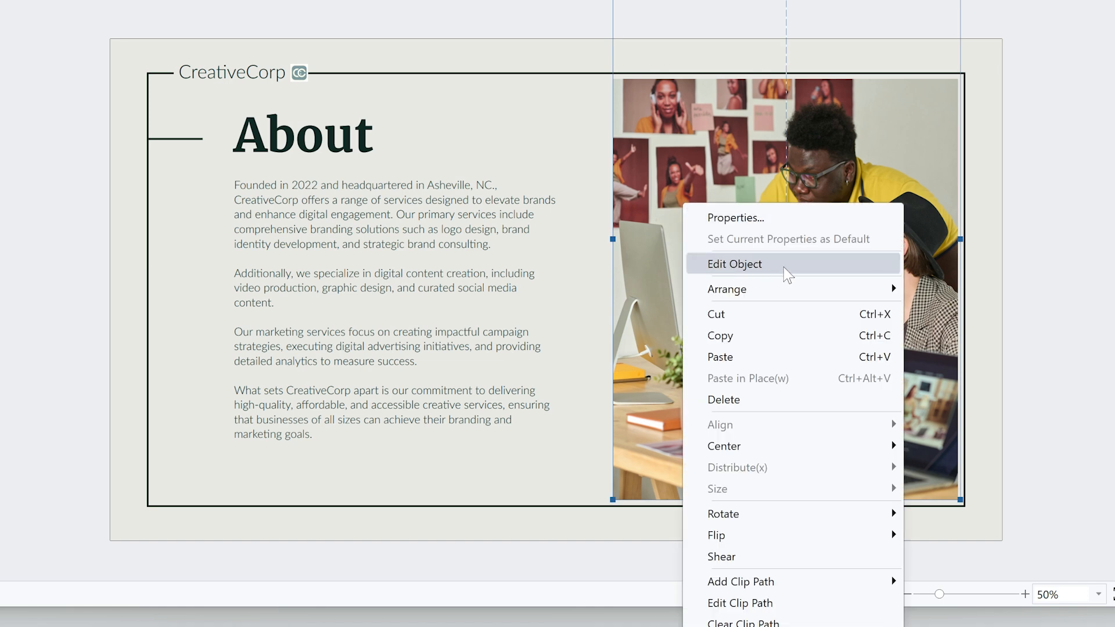
pyautogui.click(734, 264)
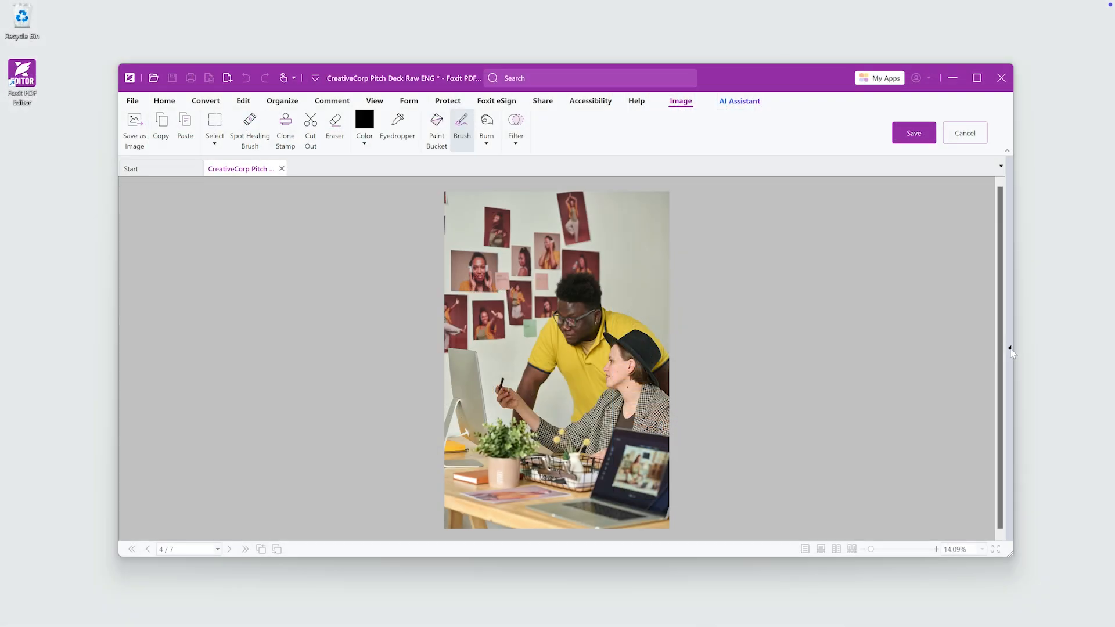
# - Replace the photo with the successful-business-team JPG and confirm
pyautogui.click(462, 122)
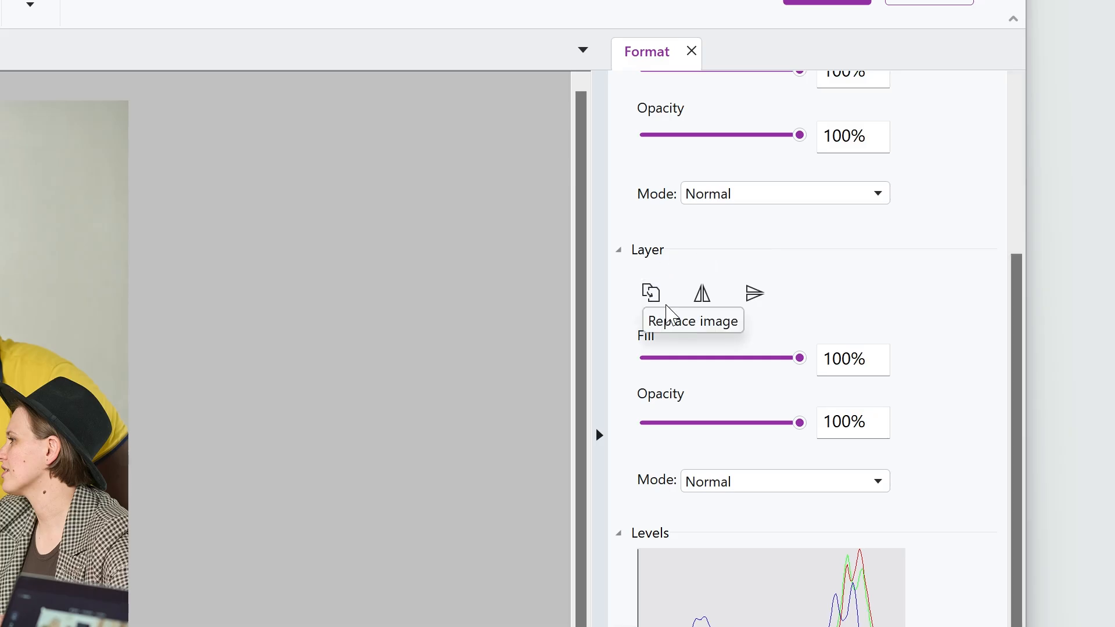
pyautogui.moveTo(651, 294)
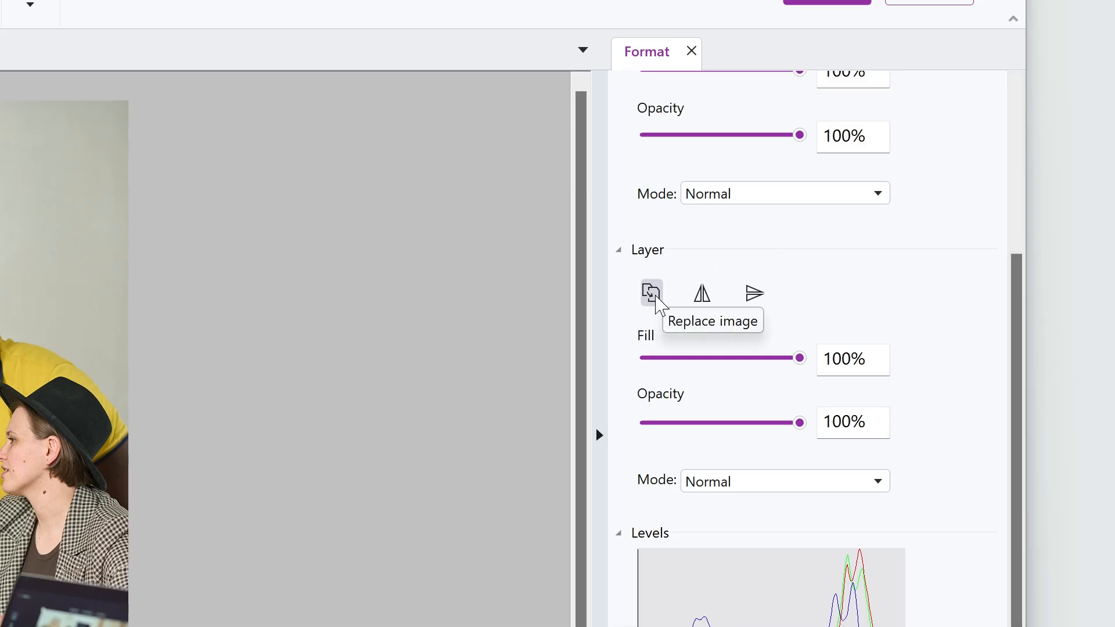
pyautogui.click(651, 293)
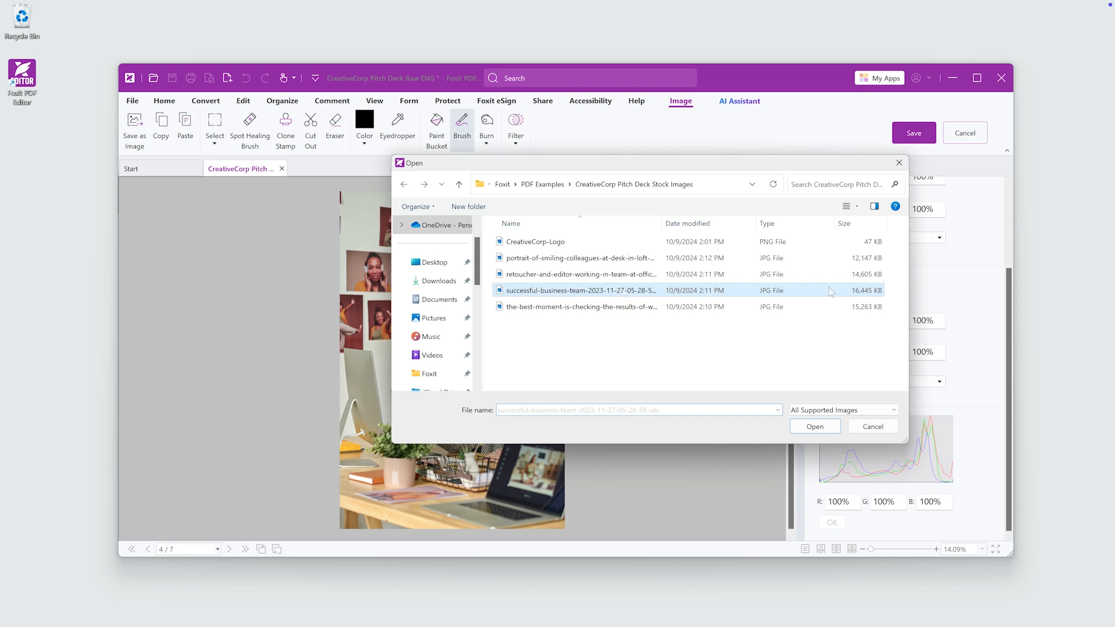
pyautogui.click(815, 426)
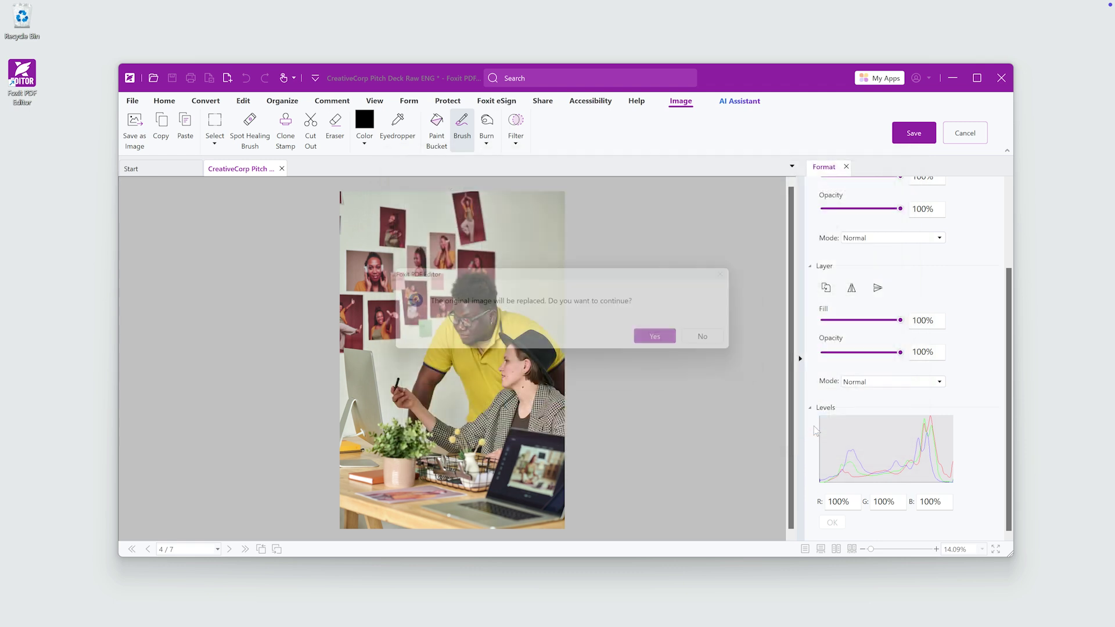
pyautogui.click(655, 336)
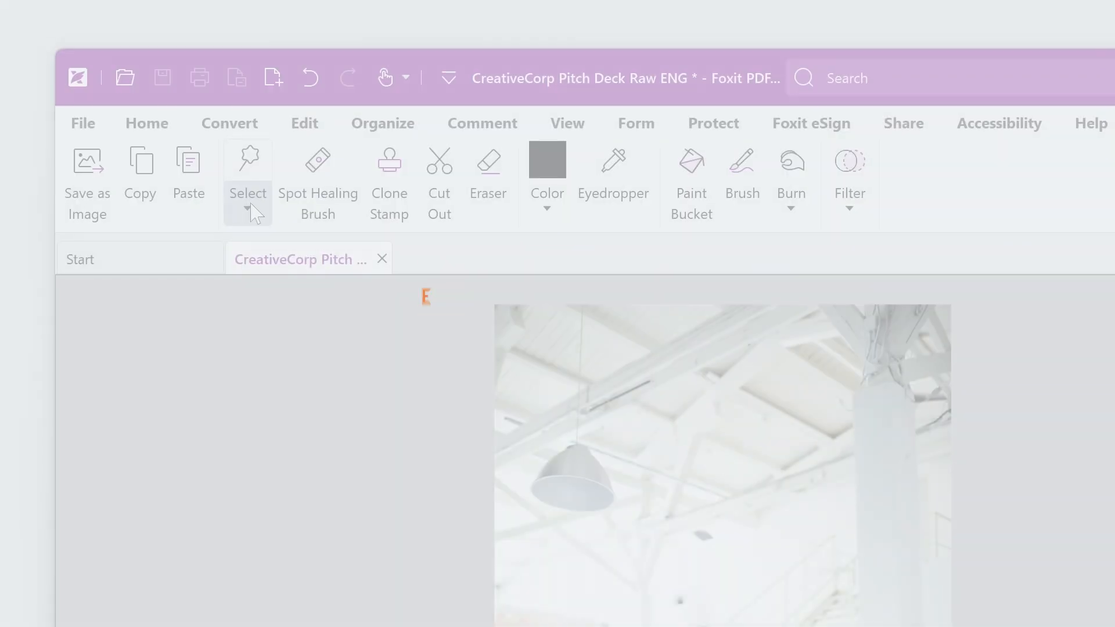
# - Flip the business team photo horizontally, then save and close the image editor
pyautogui.click(247, 209)
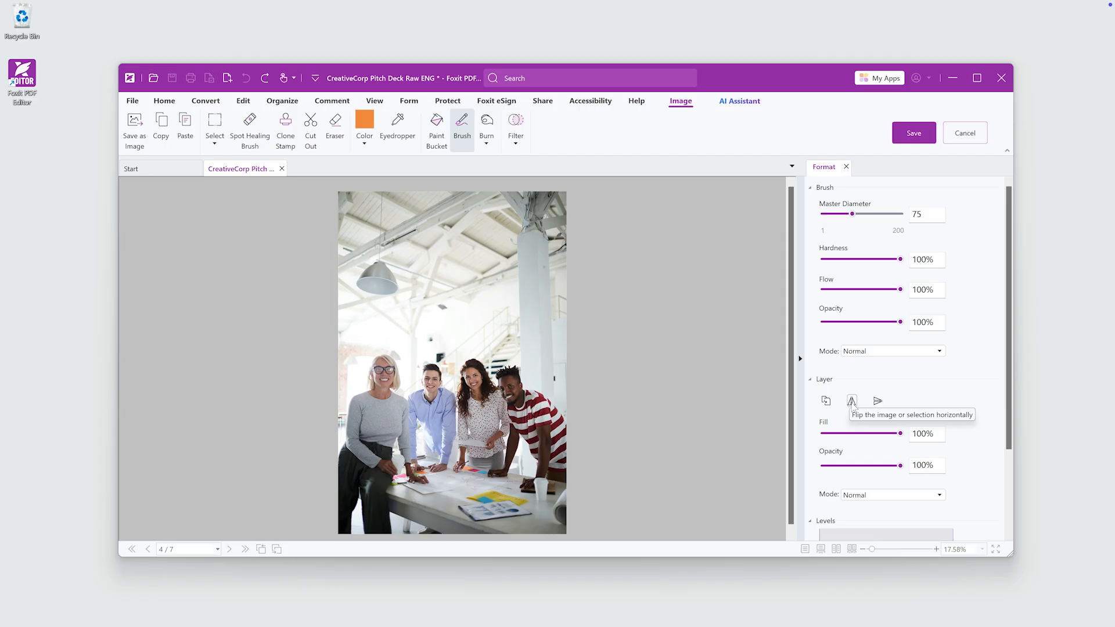
pyautogui.click(851, 401)
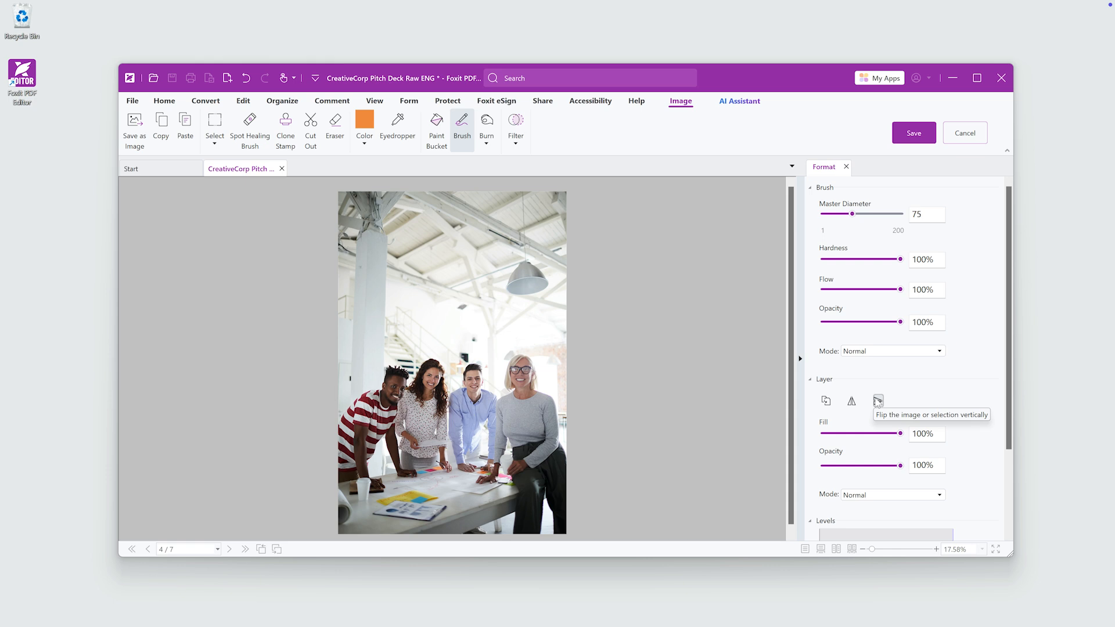
pyautogui.click(914, 133)
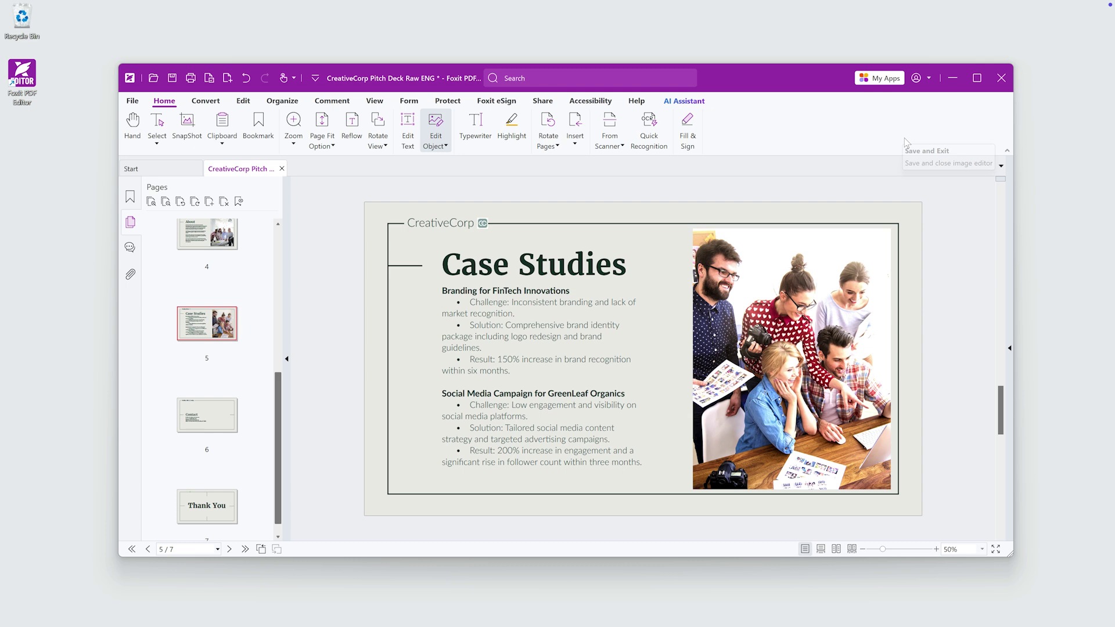
pyautogui.moveTo(1031, 463)
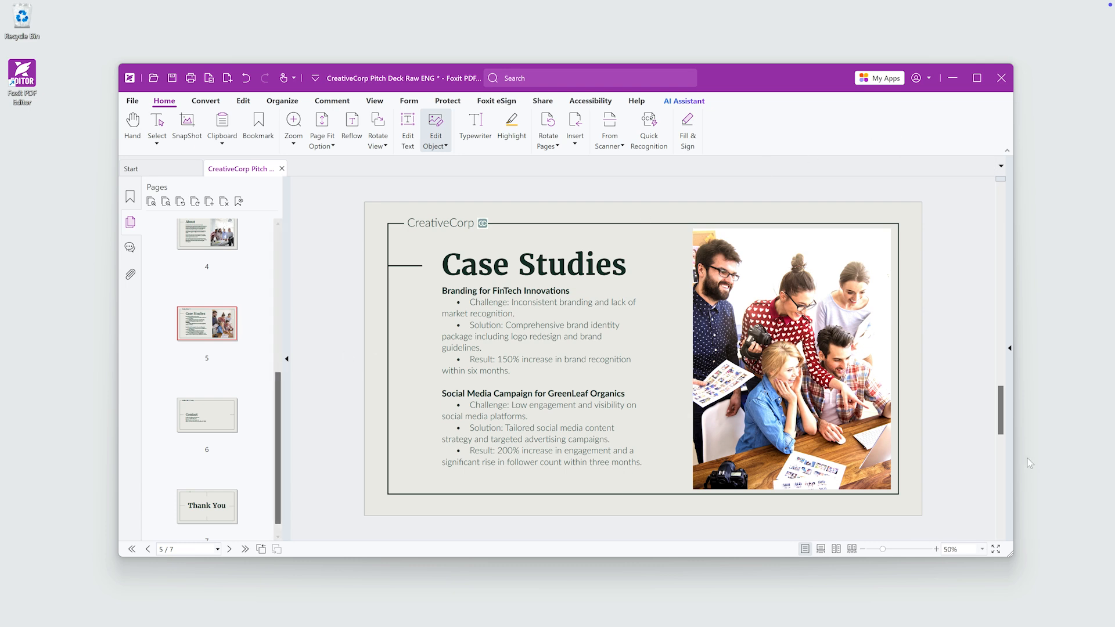